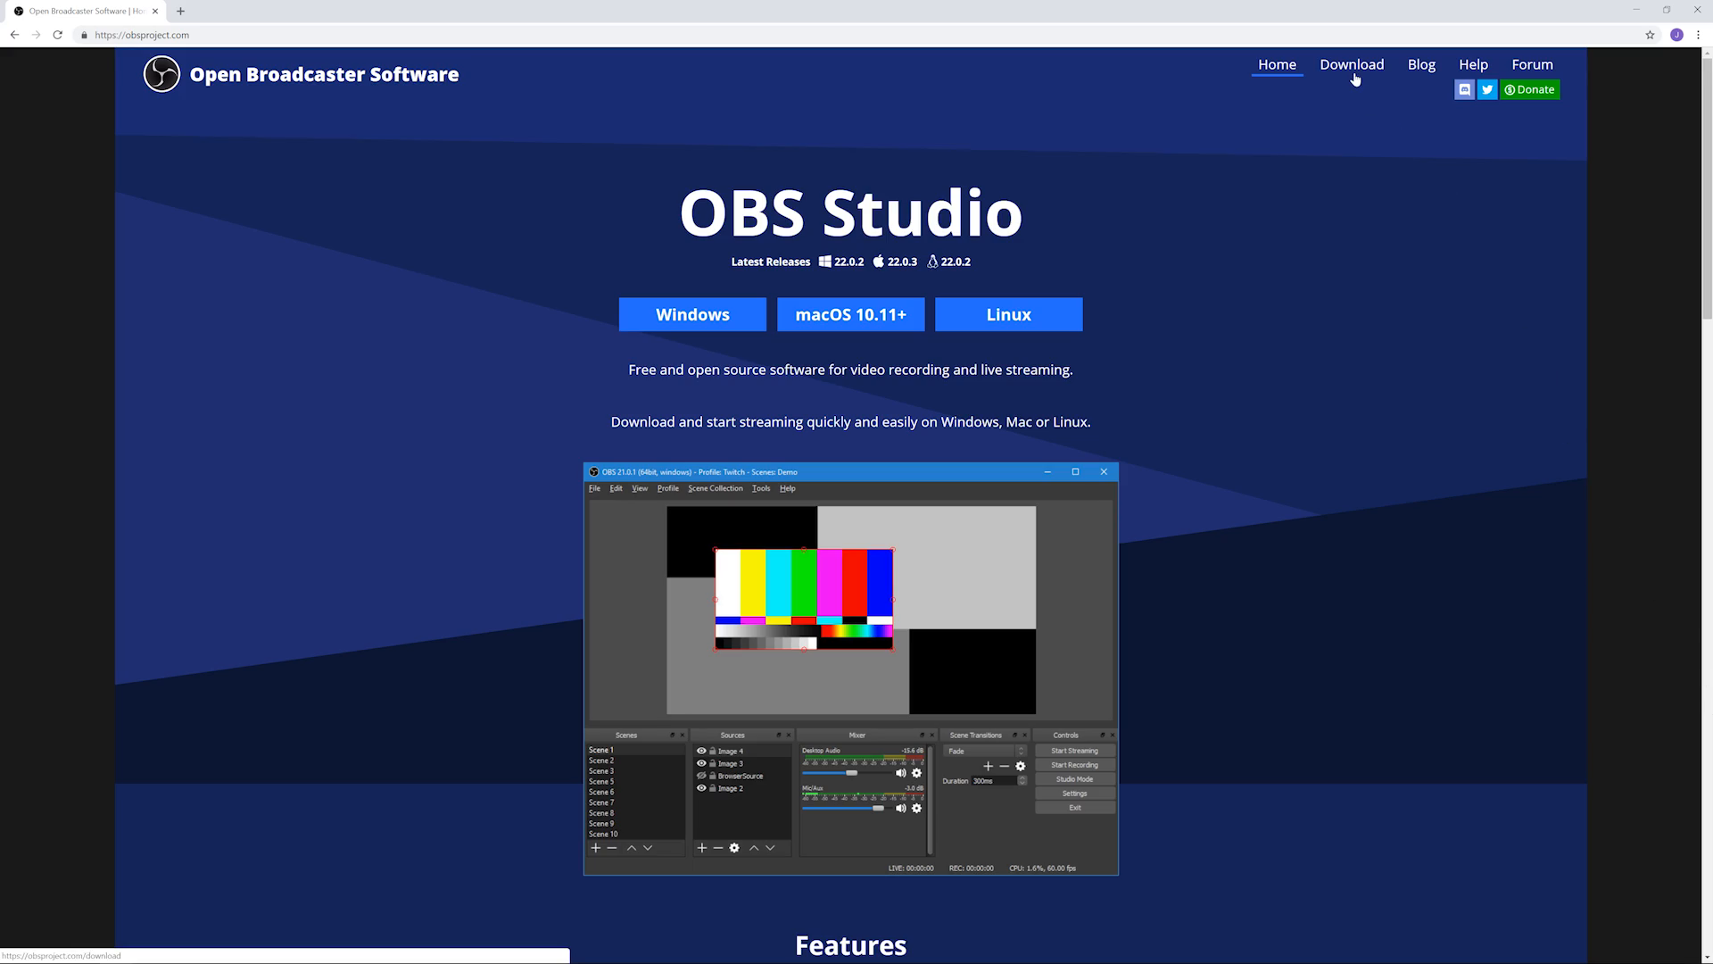
Step: In Output settings, choose NVIDIA NVENC H.264 (new) and turn off enforced streaming encoder settings
click(1350, 65)
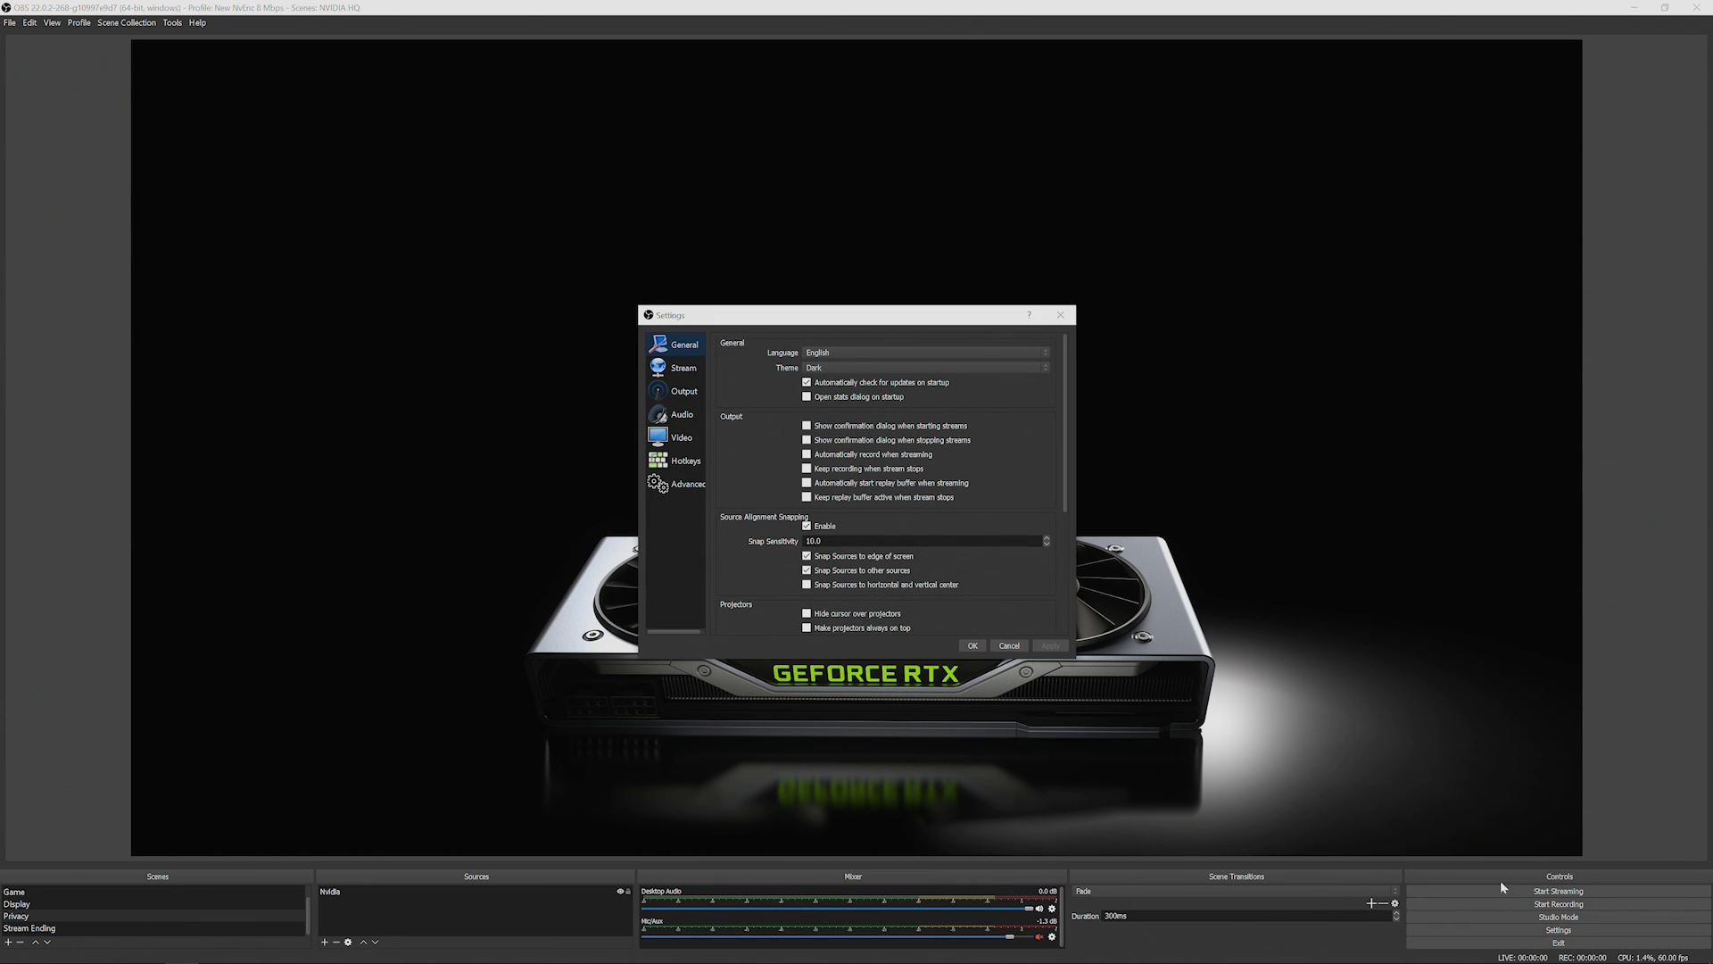
click(682, 390)
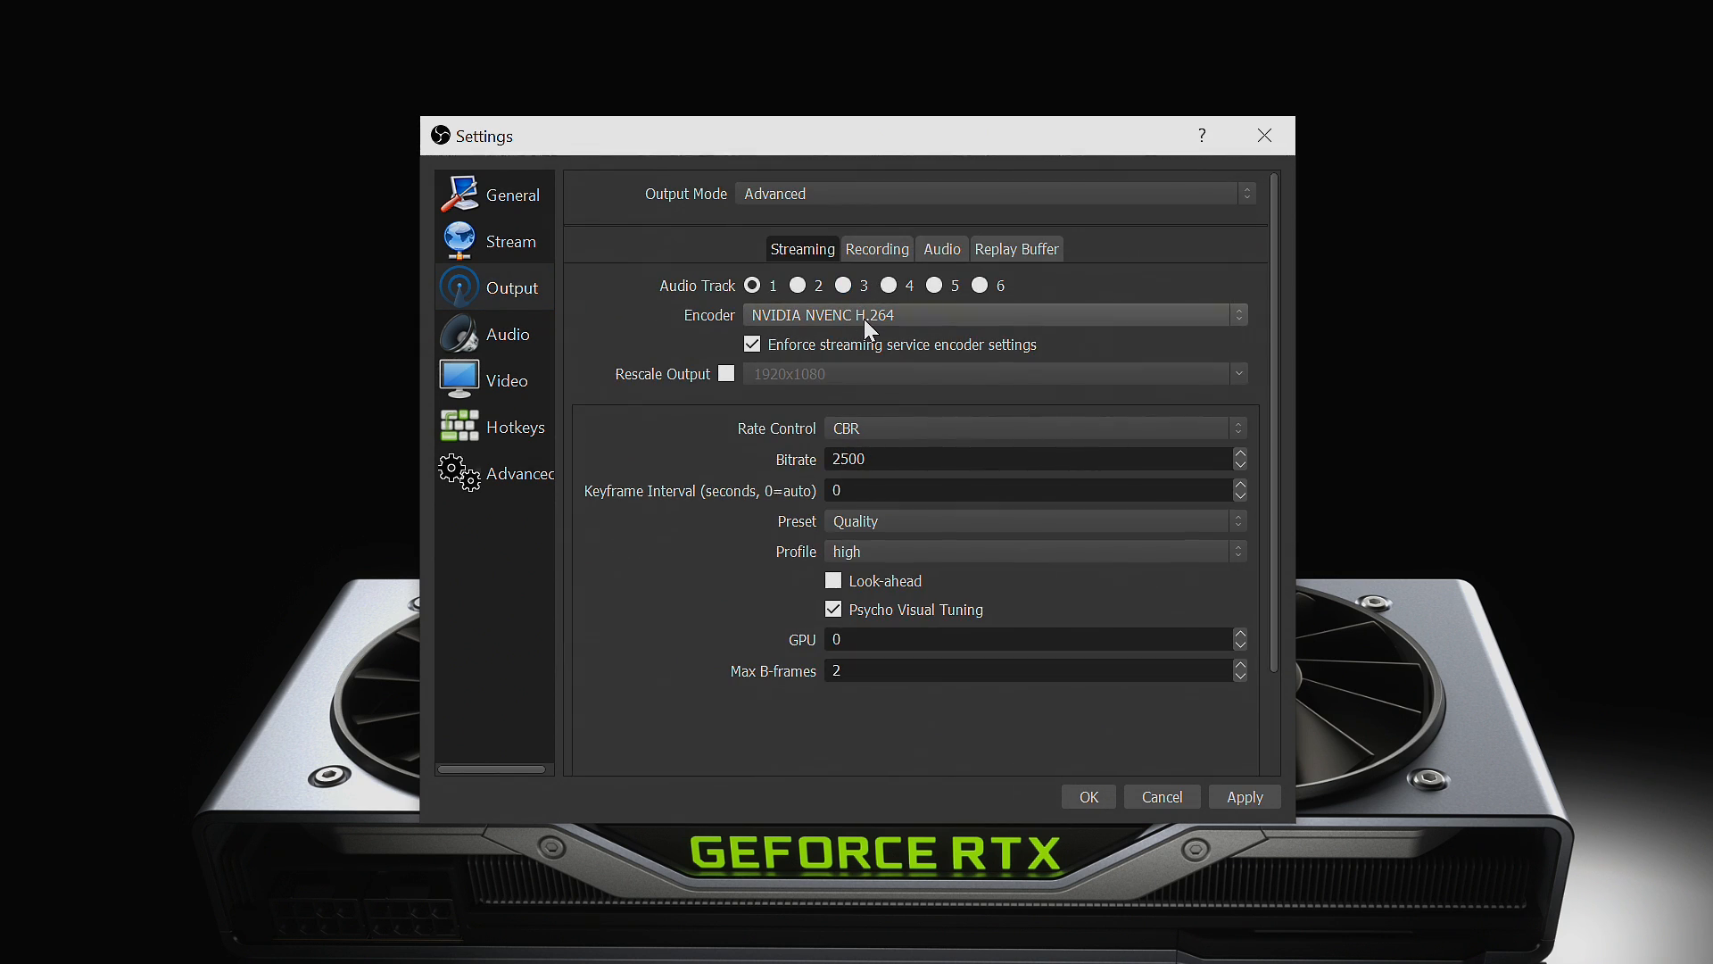
click(1238, 315)
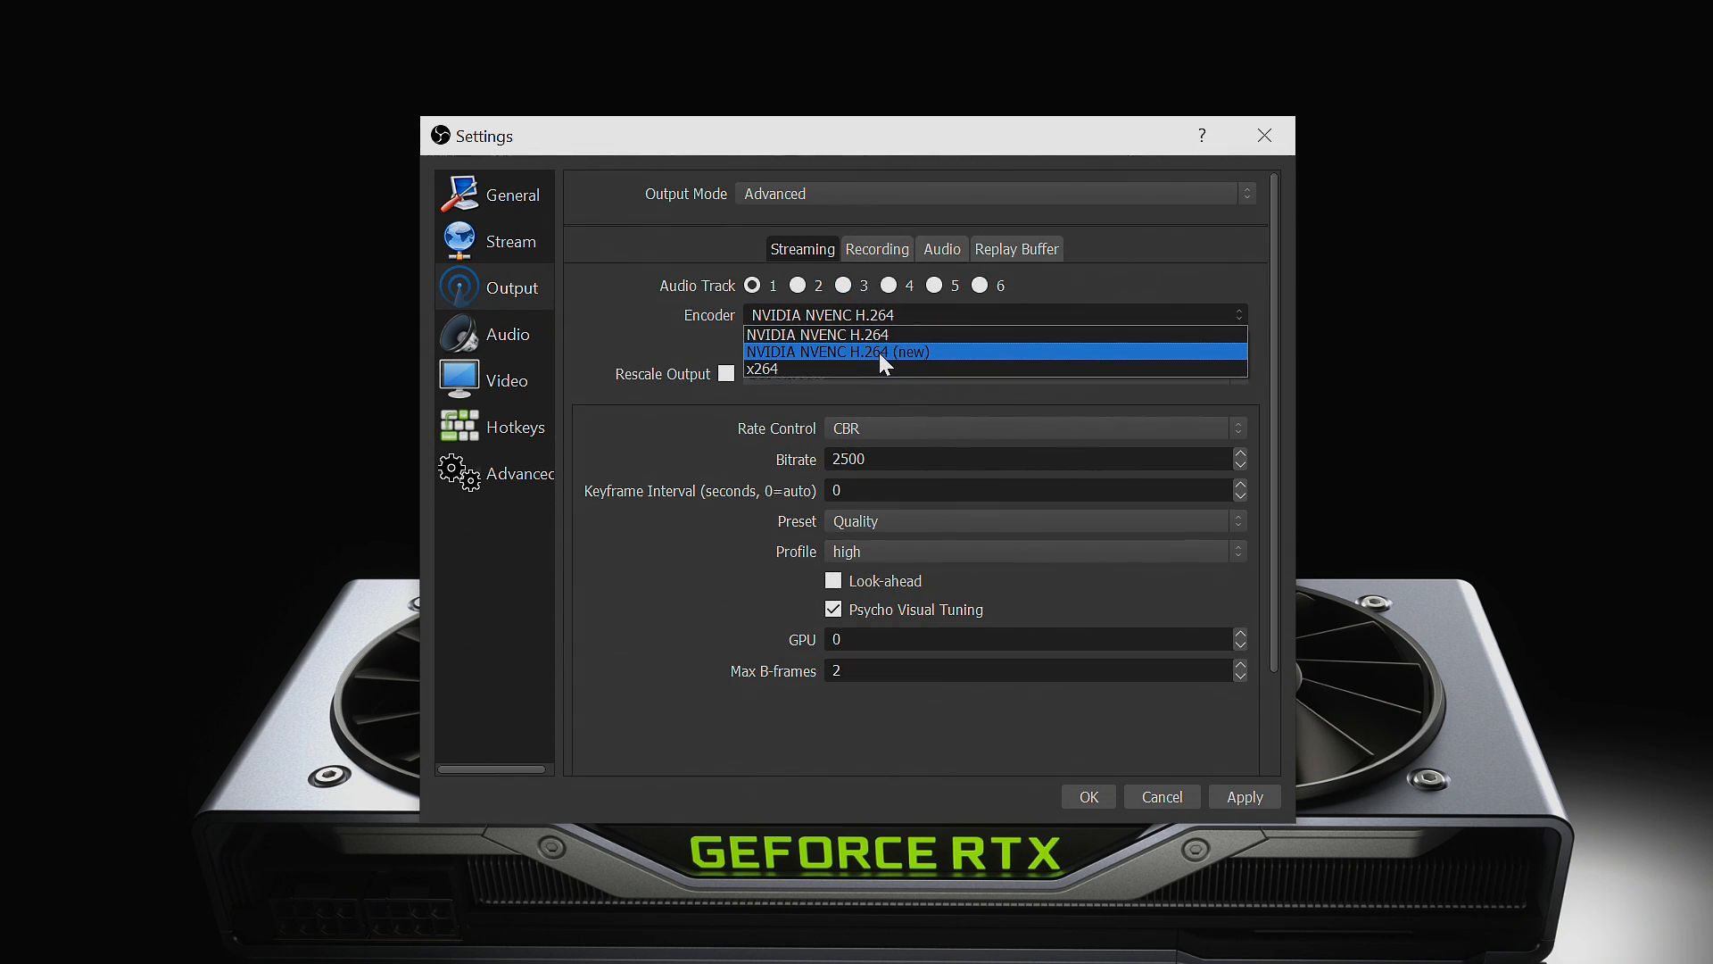
click(838, 351)
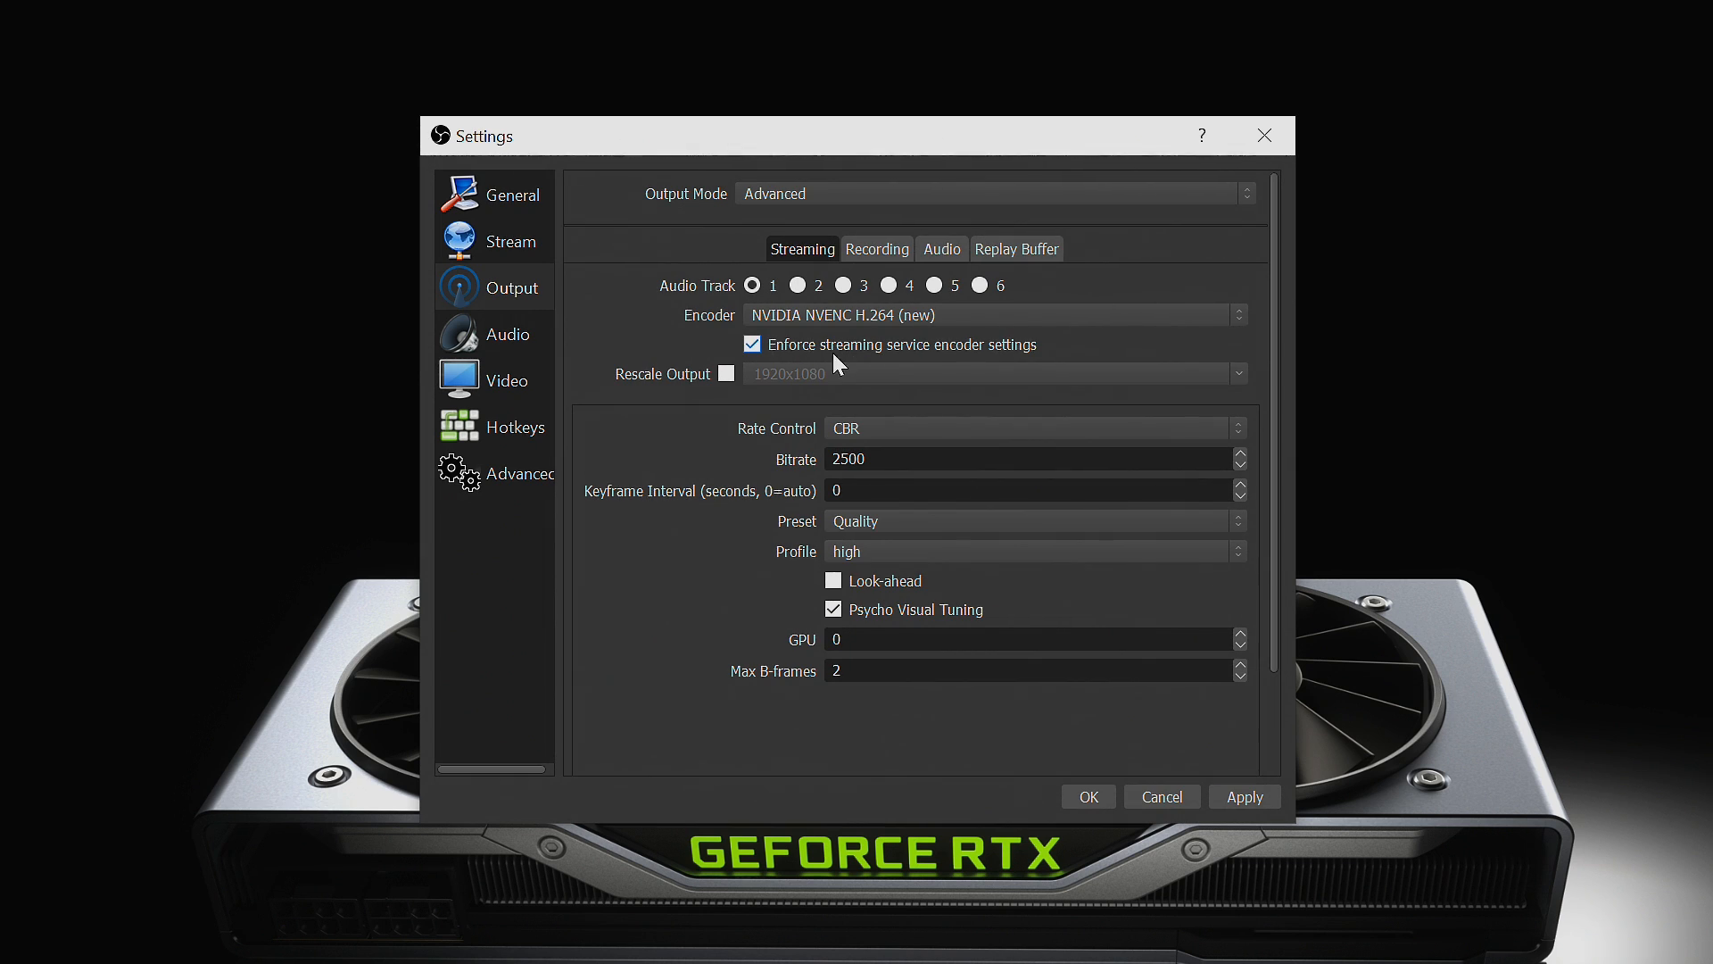
click(751, 345)
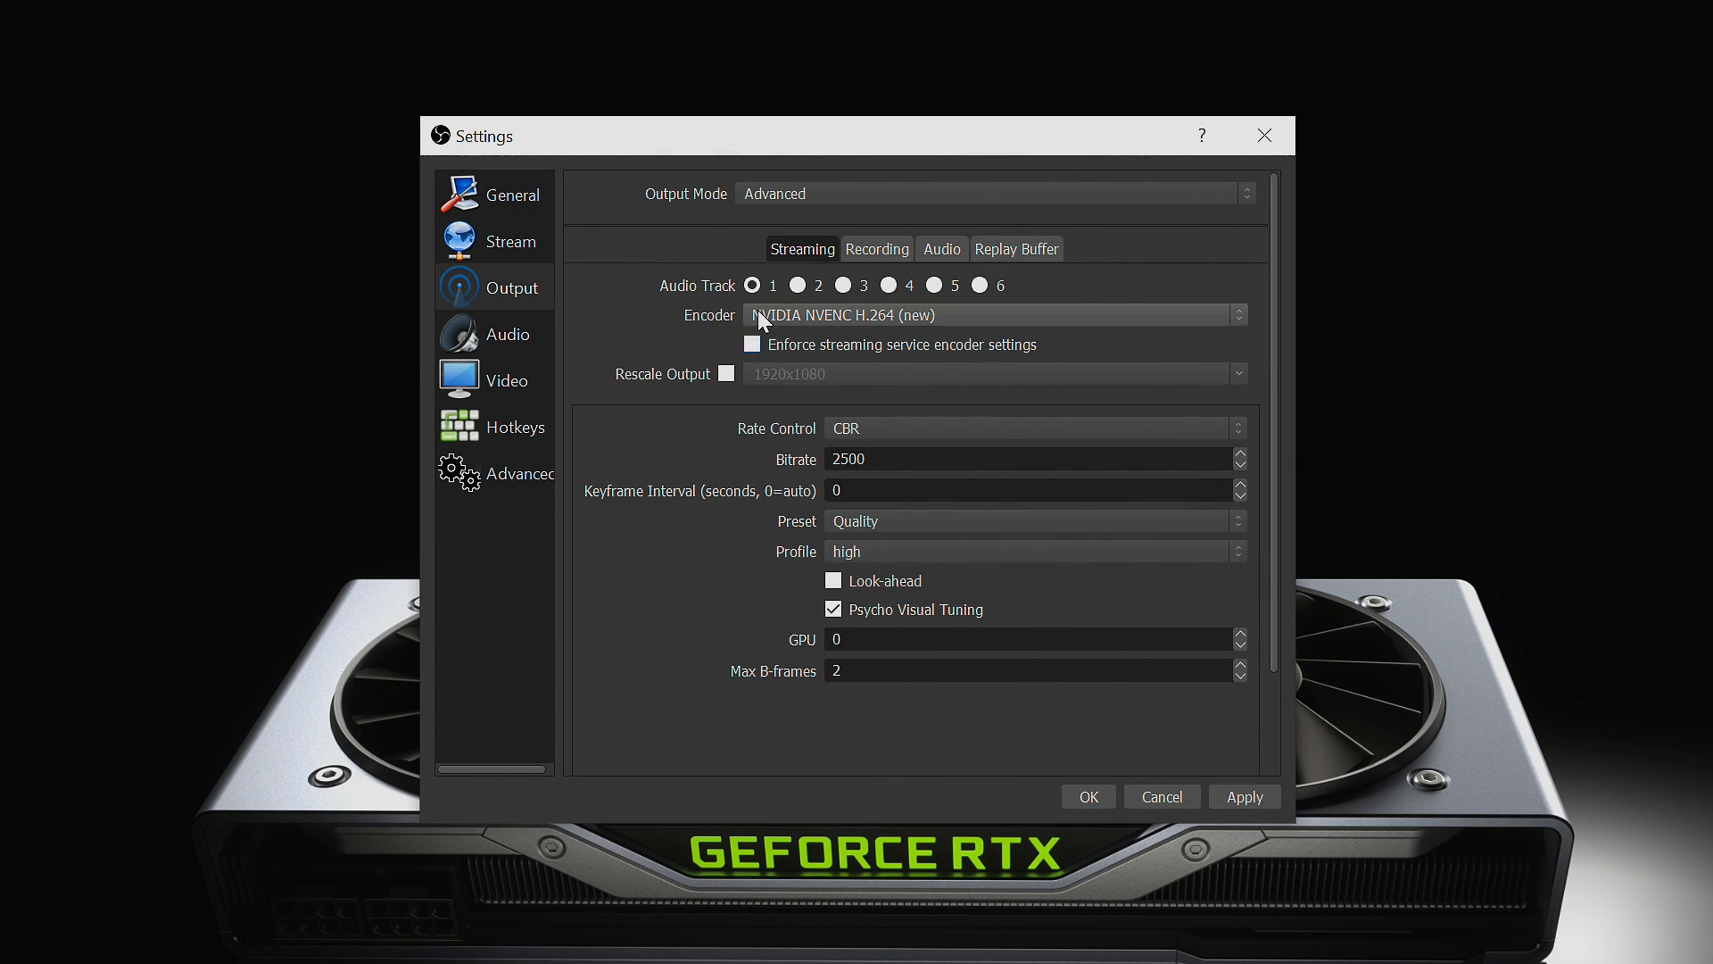